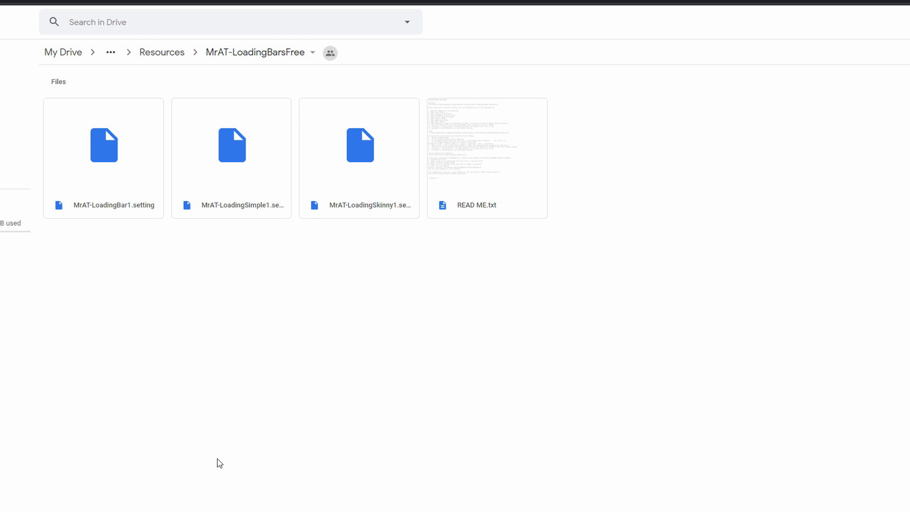
pyautogui.moveTo(304, 282)
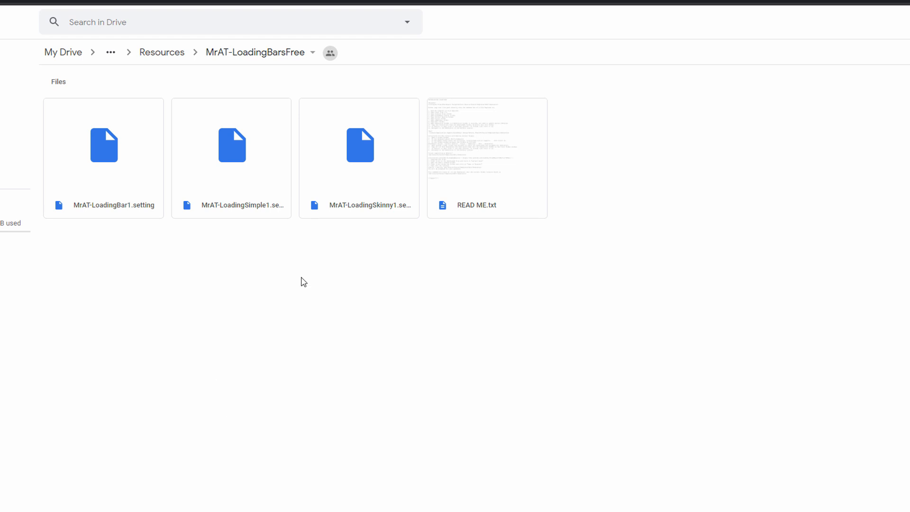
pyautogui.moveTo(290, 332)
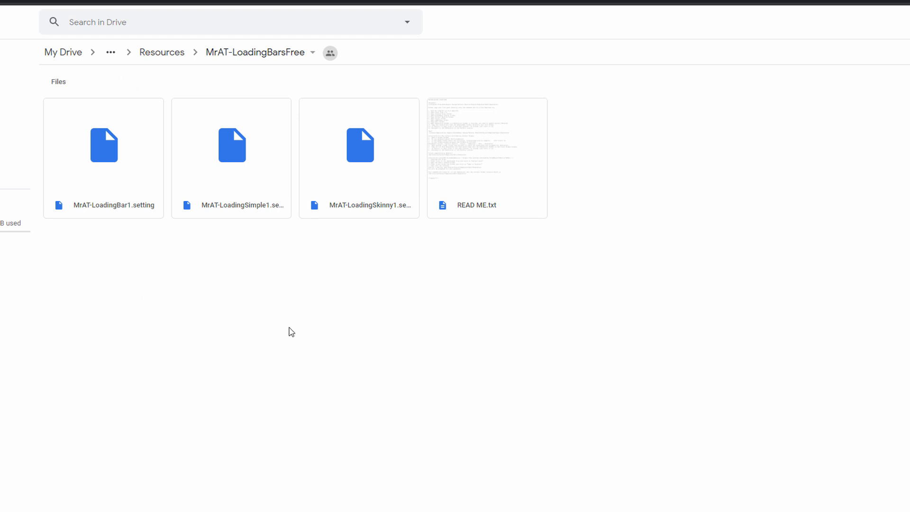
pyautogui.moveTo(130, 278)
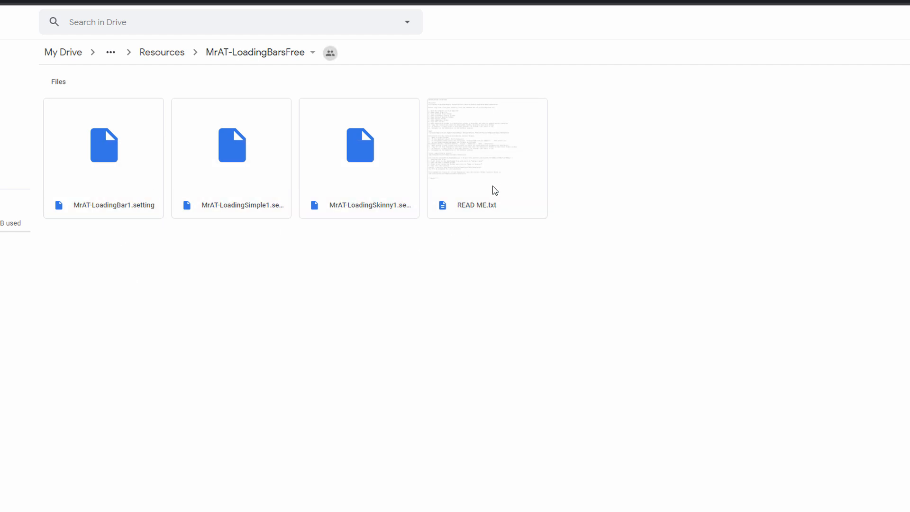
pyautogui.moveTo(407, 237)
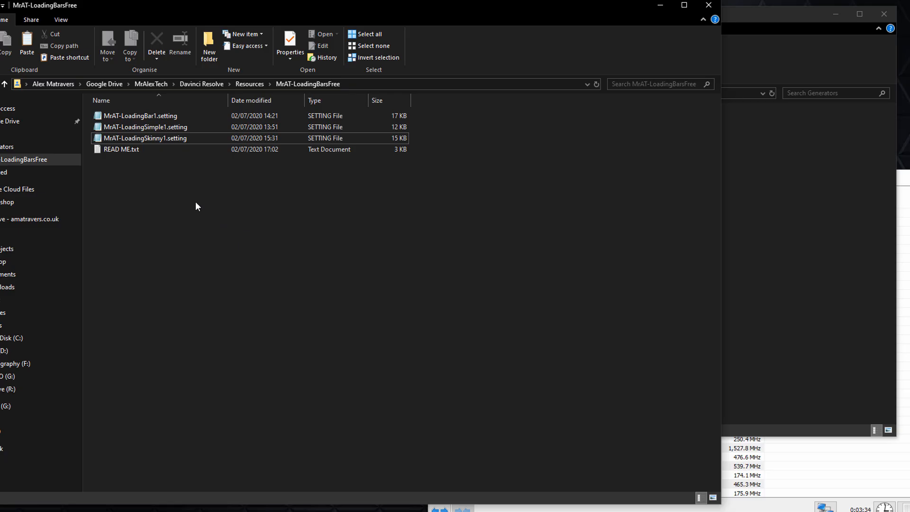
# Open READ ME.txt and a second File Explorer window at This PC
pyautogui.click(146, 127)
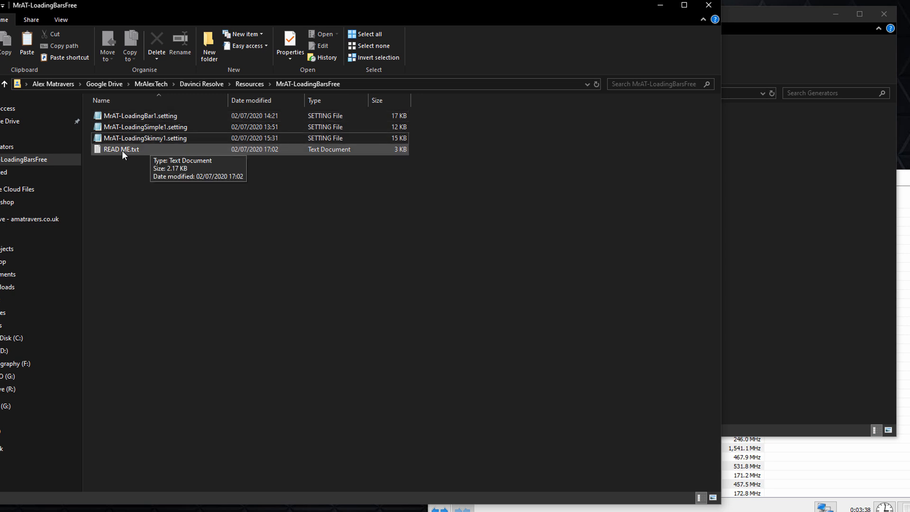
pyautogui.doubleClick(121, 149)
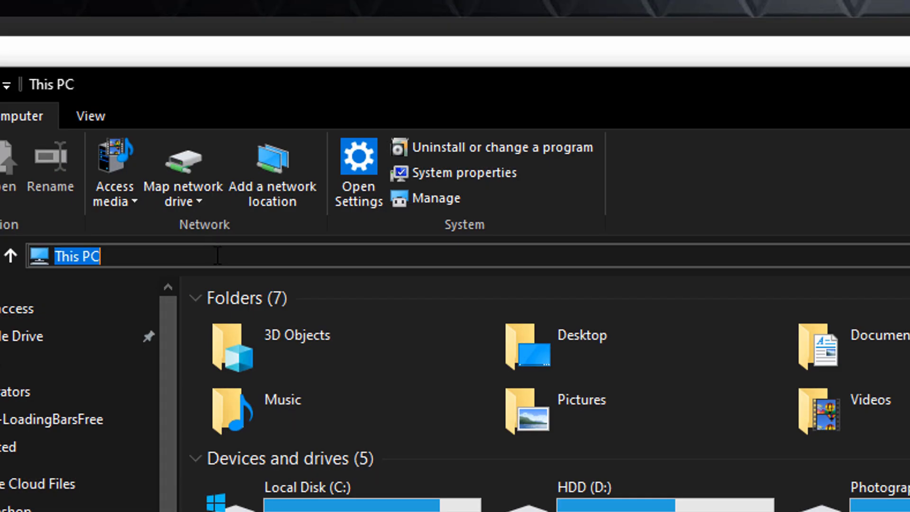
# Go to the DaVinci Resolve Fusion\Templates\Edit\Generators folder and select MrAT-LoadingBarBubble
pyautogui.write('C:\\Program Files\\Blackmagic Design\\DaVinci Resolve\\Fusion\\Templates\\Edit\\Generators')
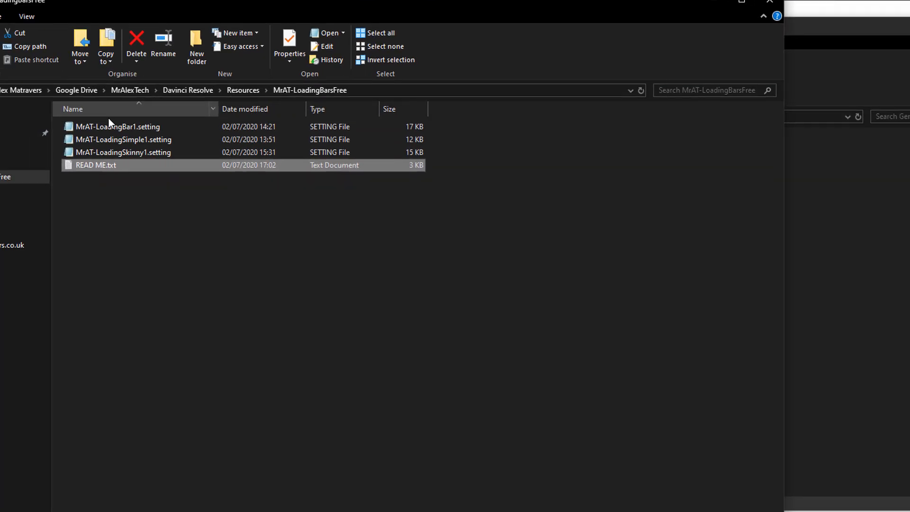
pyautogui.rightClick(122, 139)
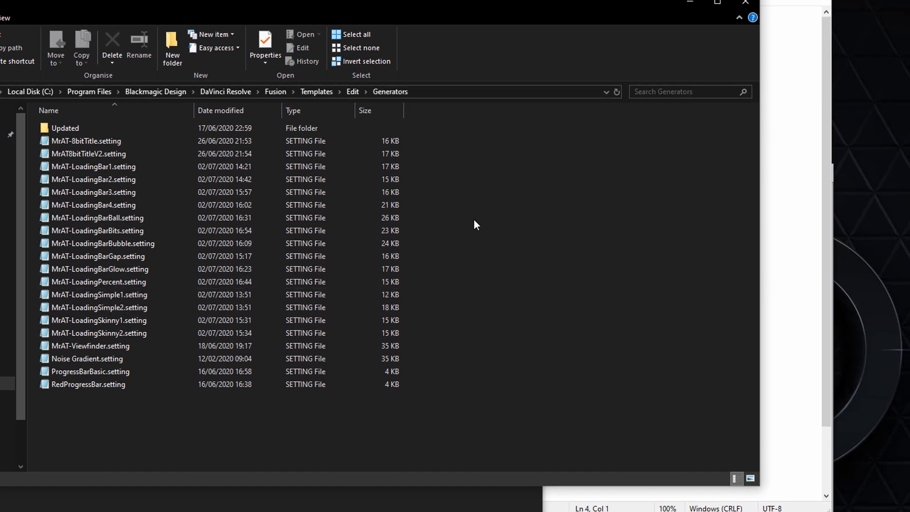
pyautogui.click(101, 243)
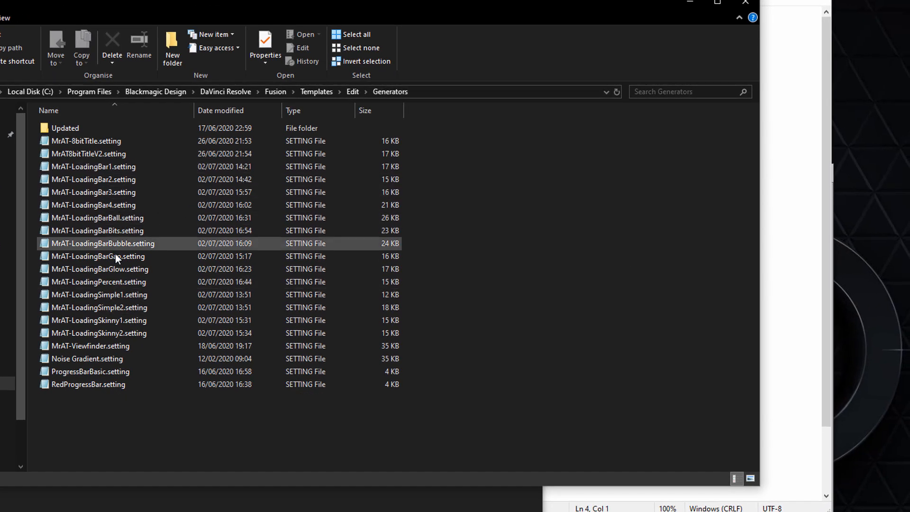
pyautogui.click(99, 269)
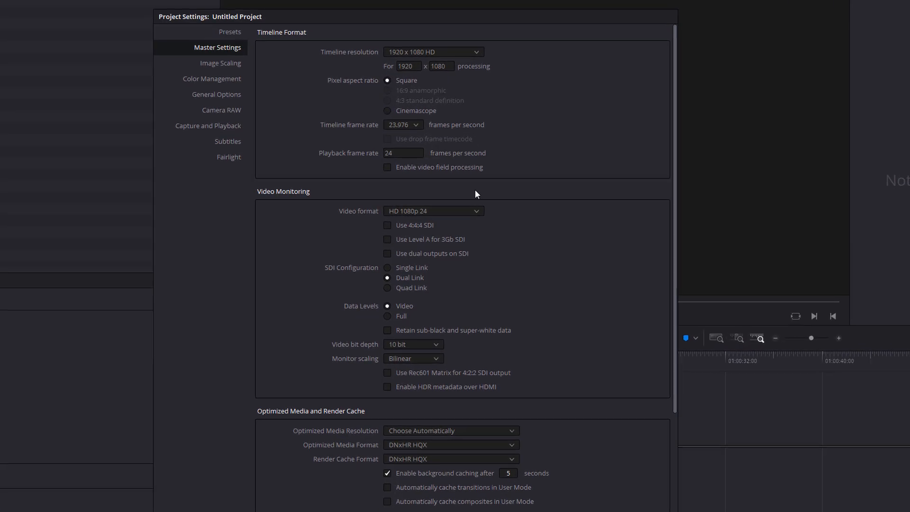
# Review the 1920 x 1080 resolution and 23.976 fps timeline settings, then cancel Project Settings
pyautogui.click(432, 52)
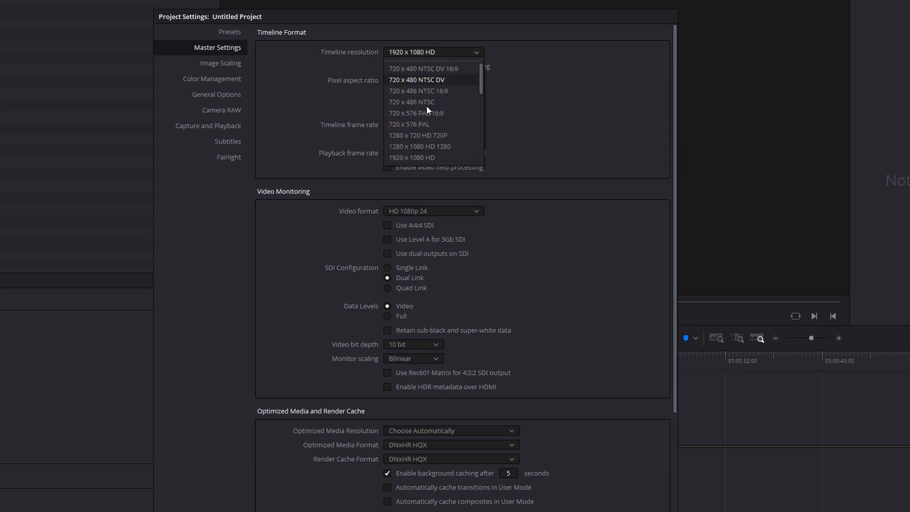
pyautogui.scroll(-3)
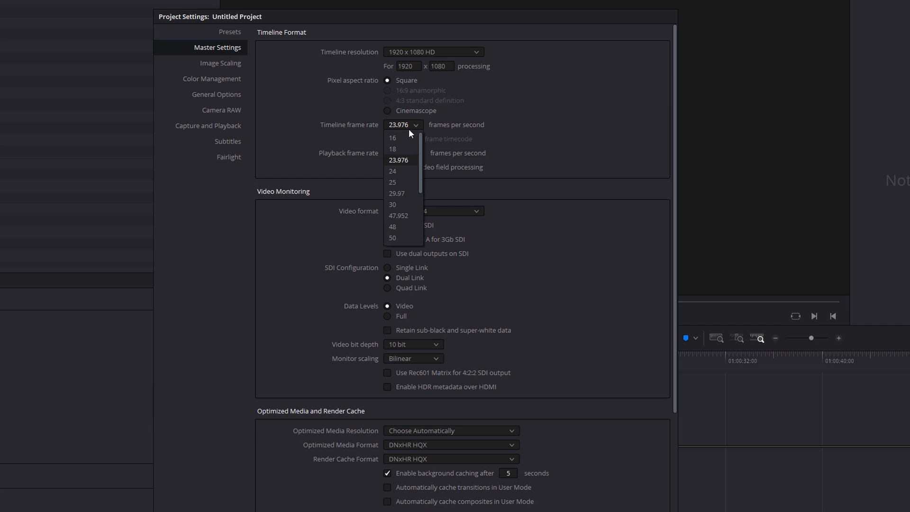
pyautogui.click(393, 171)
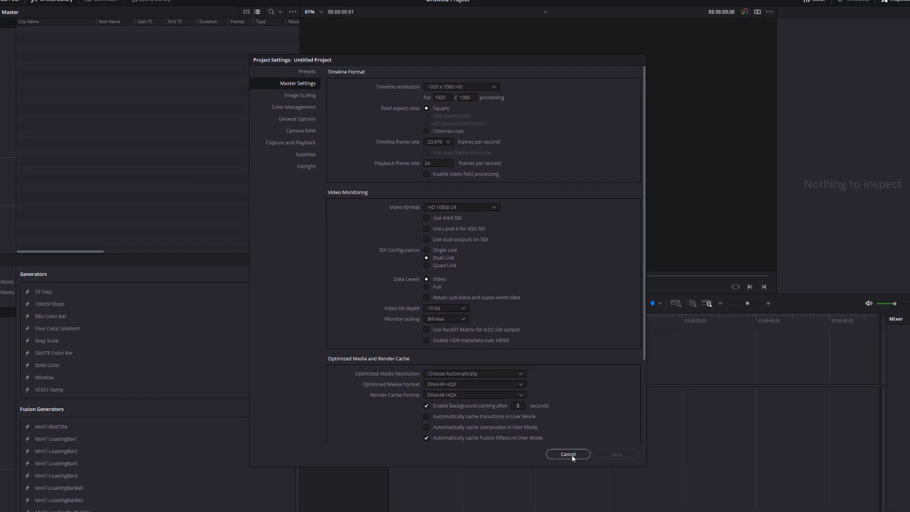
pyautogui.click(567, 454)
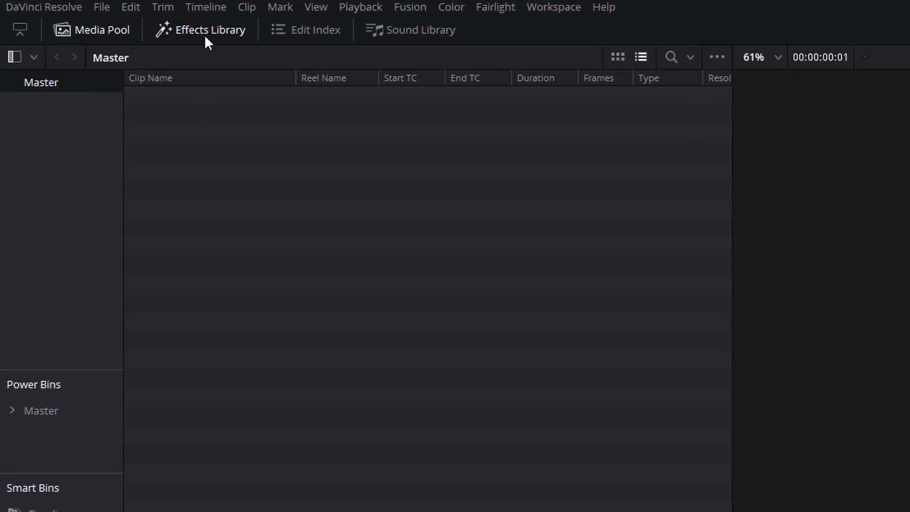
# Drag MrAT-LoadingBar1 from the Fusion Generators library onto the start of Video 1
pyautogui.click(208, 30)
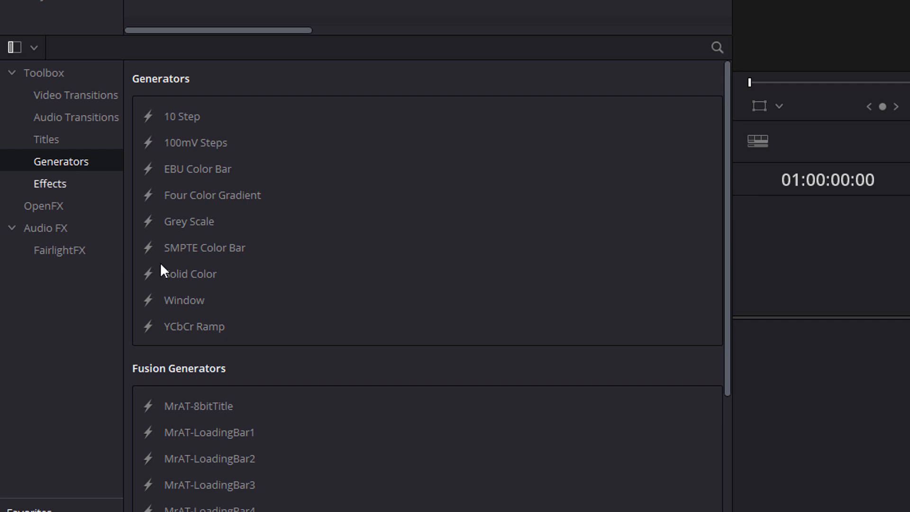
pyautogui.scroll(-3)
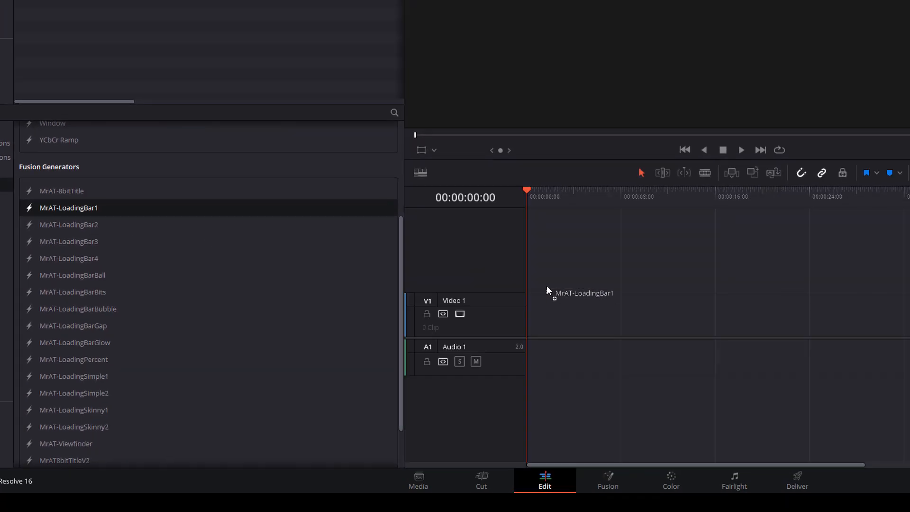
pyautogui.moveTo(67, 208); pyautogui.dragTo(592, 316)
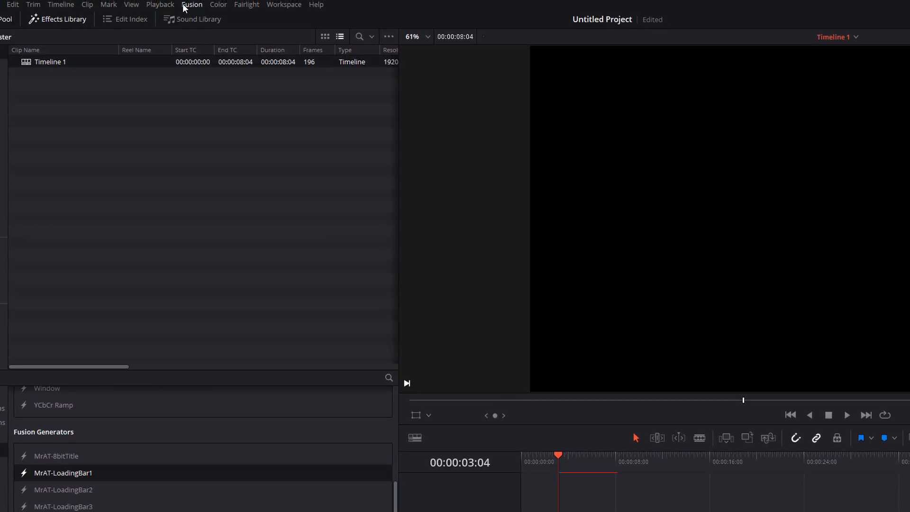
pyautogui.click(160, 4)
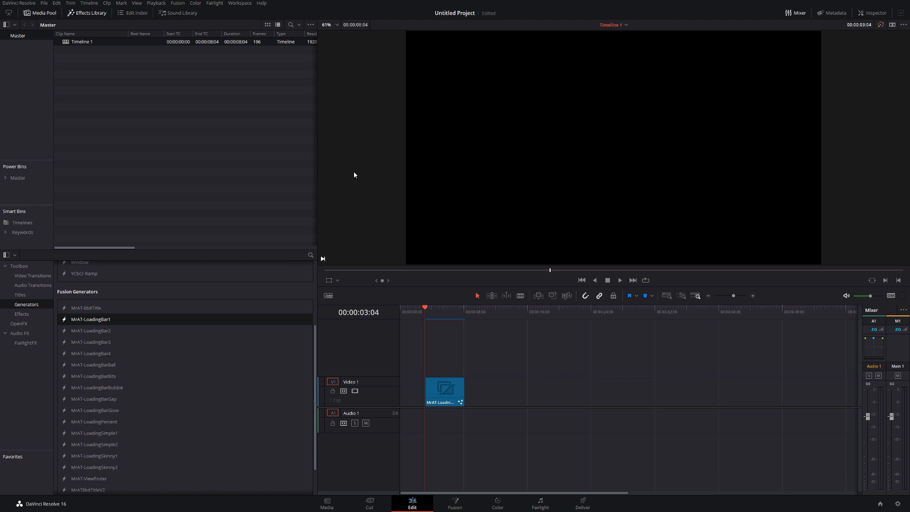
# Preview MrAT-LoadingBar1 and stretch the clip to about 43 seconds
pyautogui.click(444, 392)
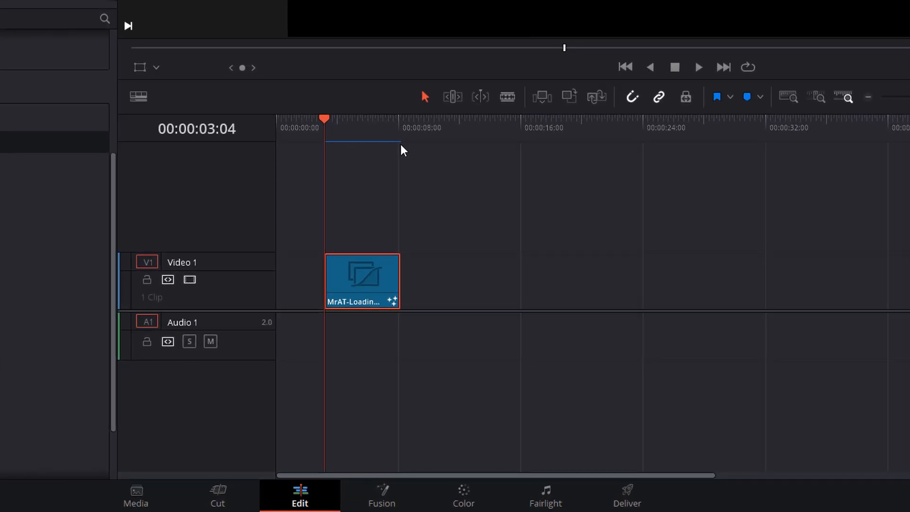
pyautogui.click(698, 67)
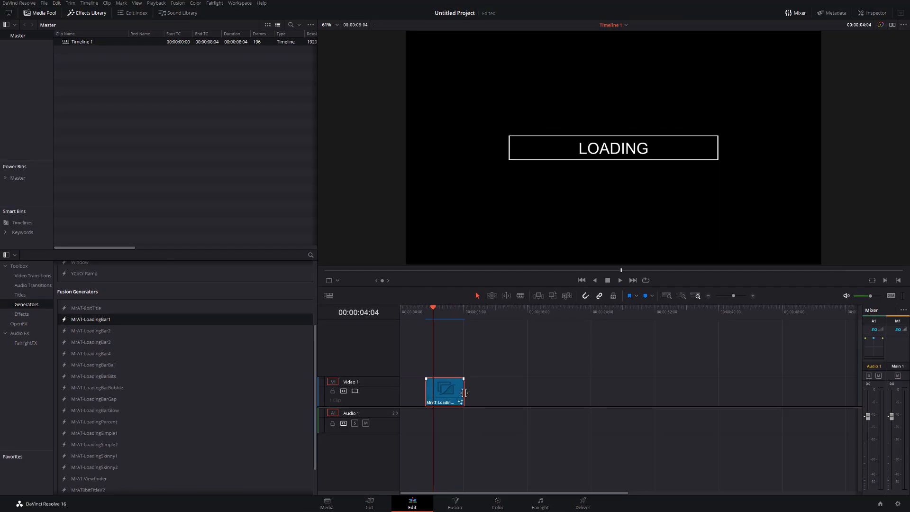
pyautogui.moveTo(463, 392); pyautogui.dragTo(747, 391)
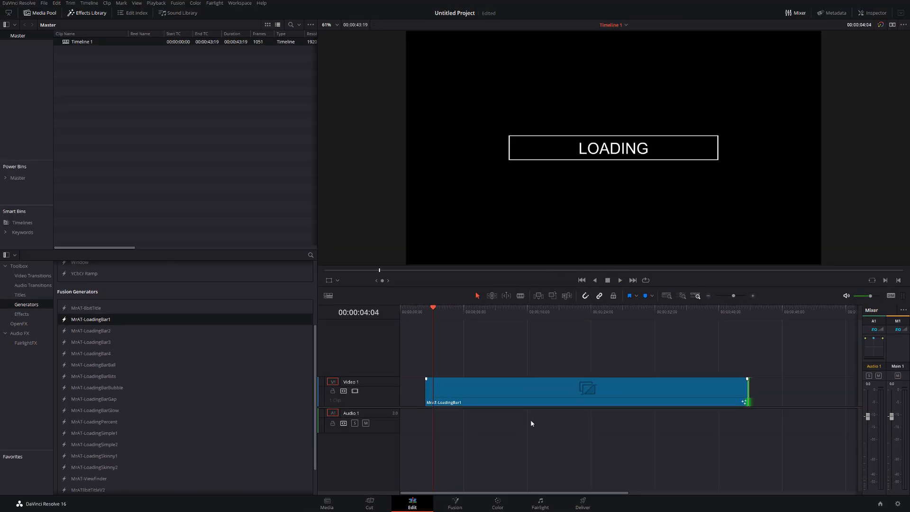
pyautogui.click(496, 308)
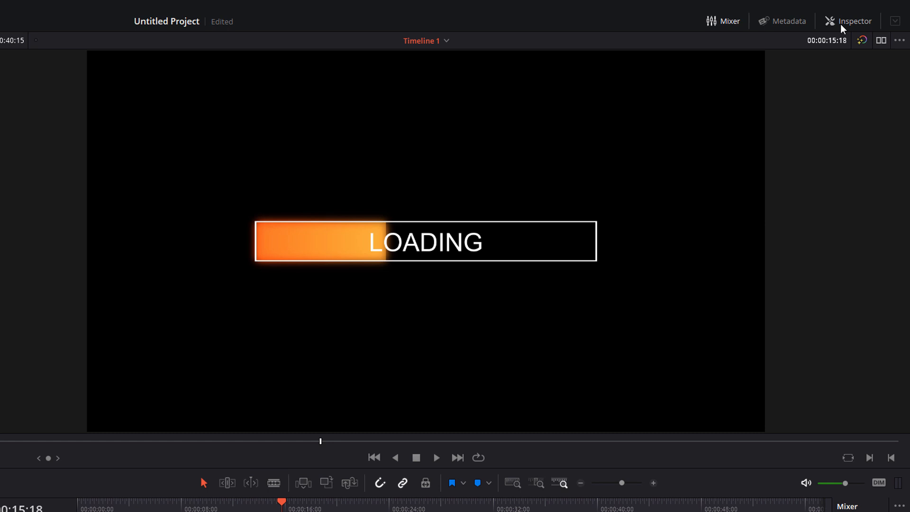
# Reset the clip's Zoom to 1.0 in the Inspector and show the generator's bar colour controls
pyautogui.click(853, 21)
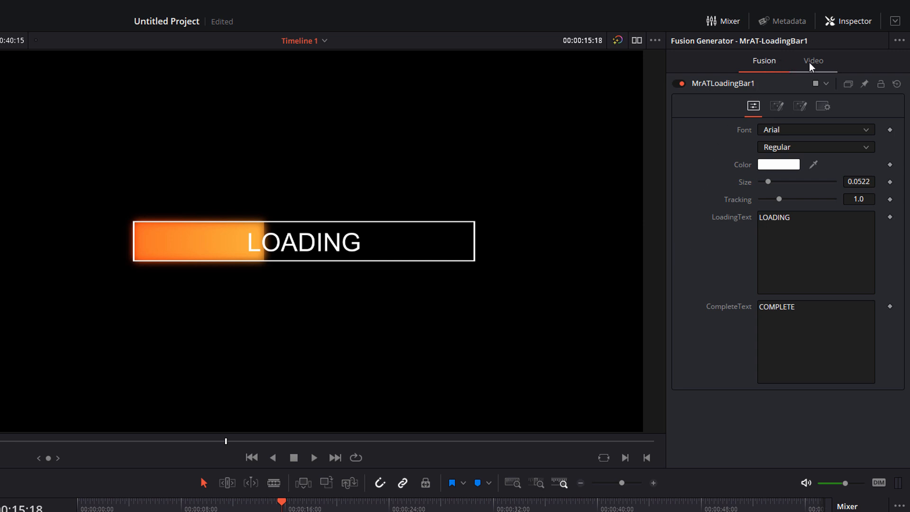
pyautogui.moveTo(816, 67)
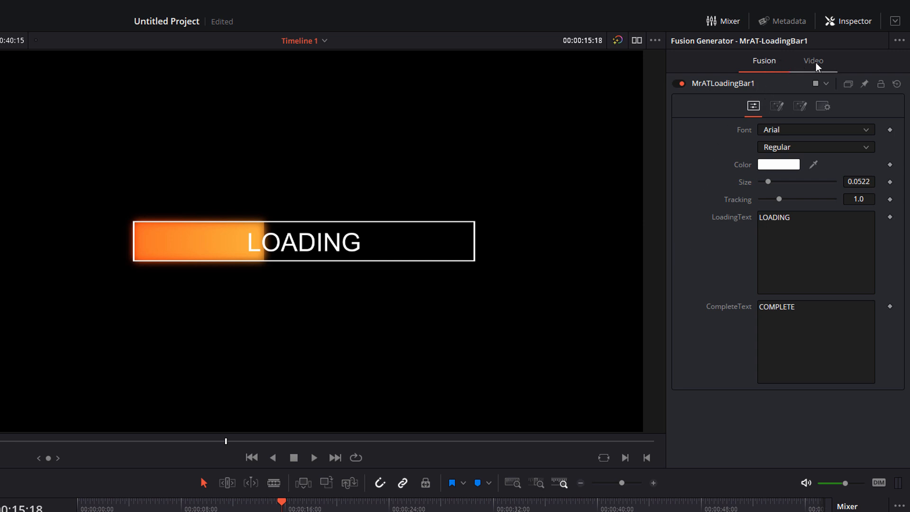
pyautogui.click(813, 60)
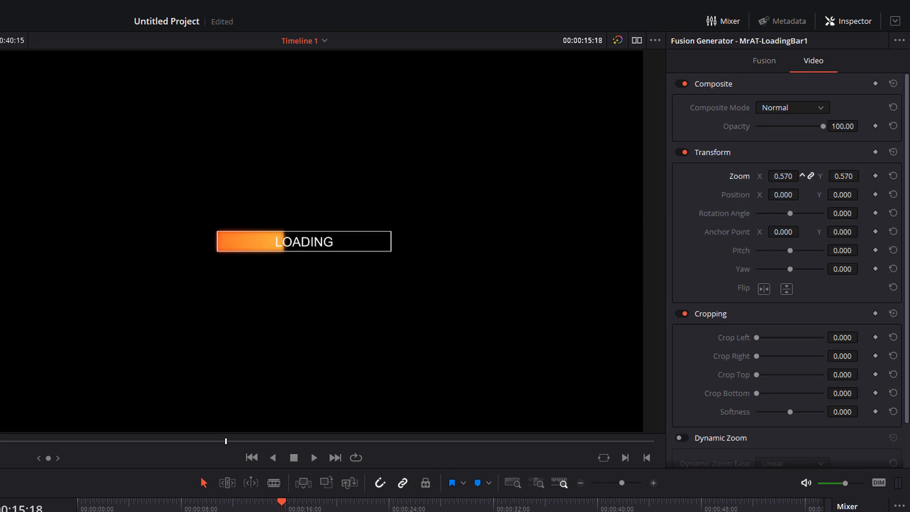
pyautogui.moveTo(789, 213); pyautogui.dragTo(786, 213)
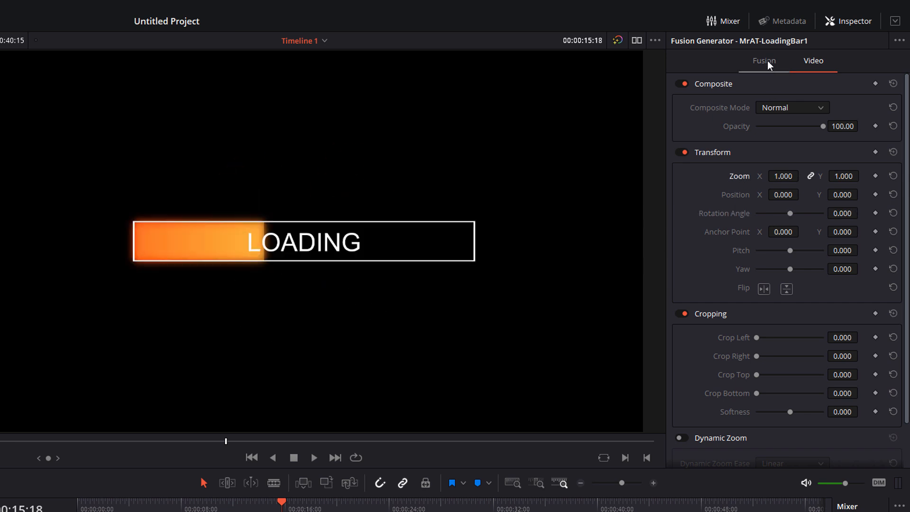
pyautogui.click(764, 60)
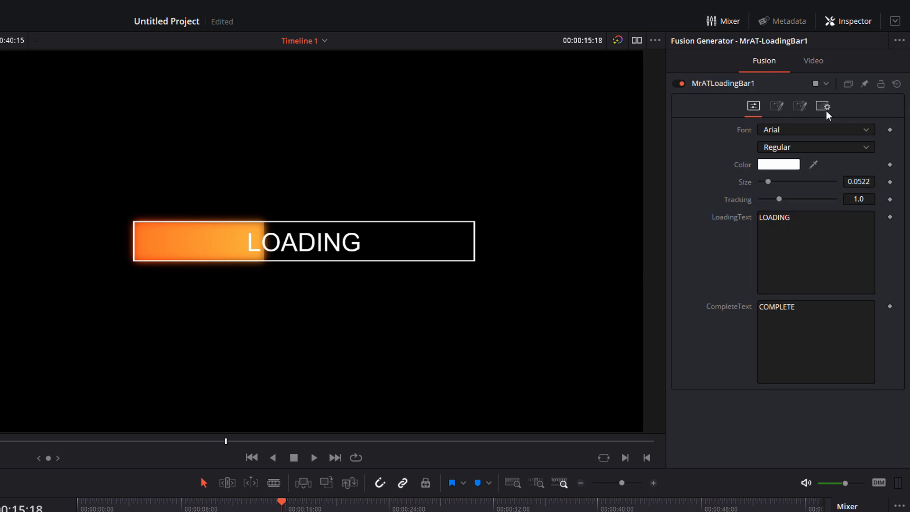
pyautogui.moveTo(777, 106)
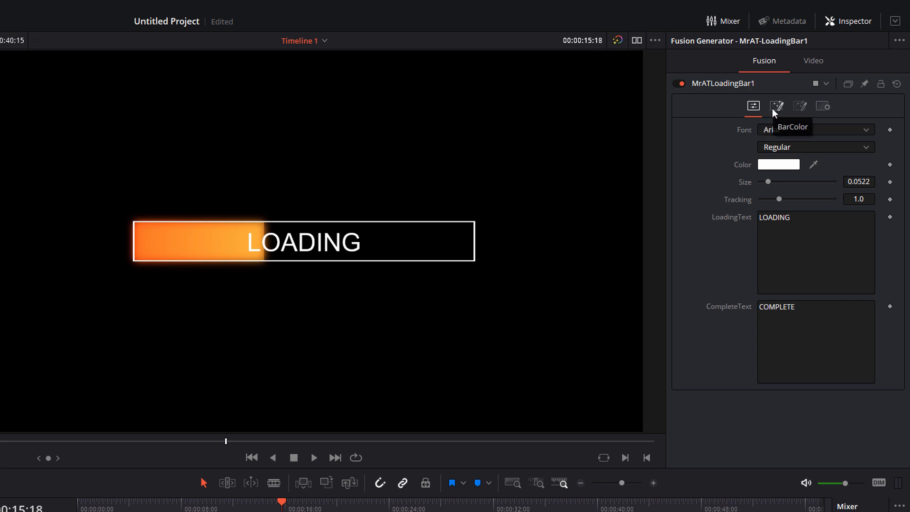
pyautogui.click(753, 106)
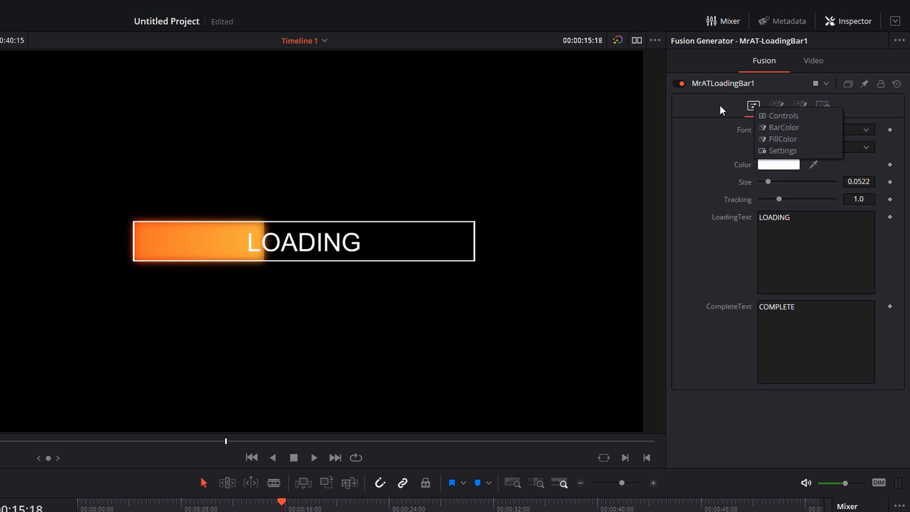
# Make the LOADING text blue Areno, size 0.0669, tracking 1.386
pyautogui.click(784, 115)
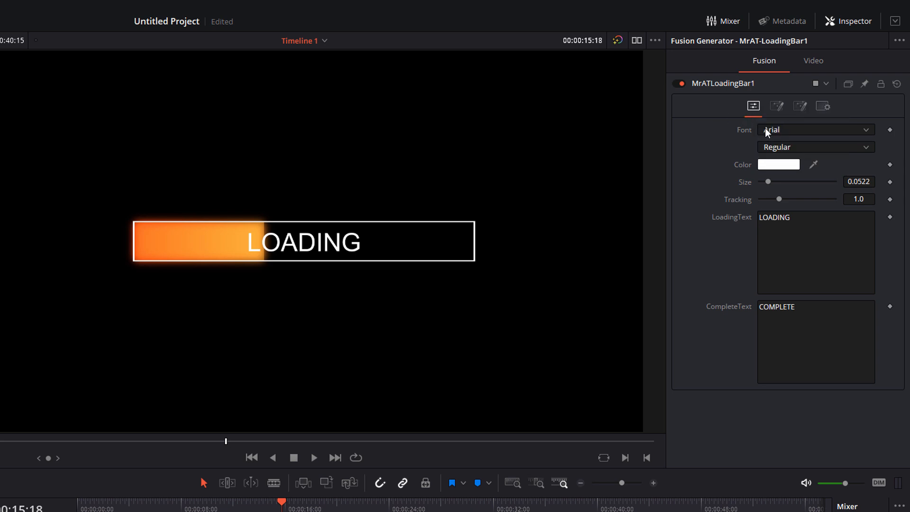
pyautogui.click(815, 130)
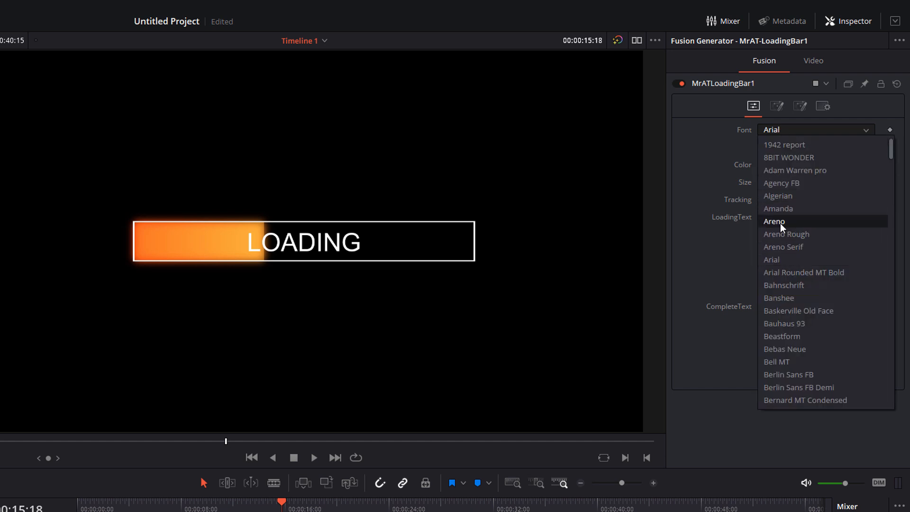
pyautogui.click(775, 221)
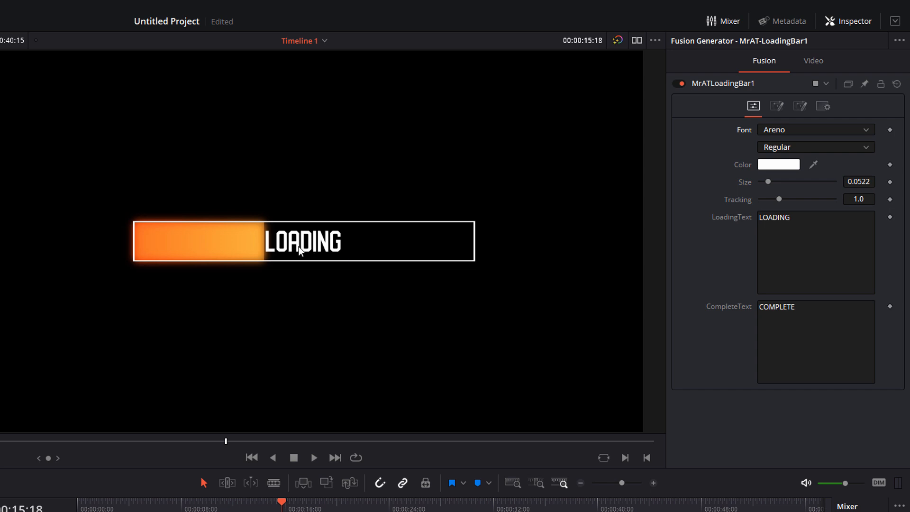
pyautogui.moveTo(365, 215)
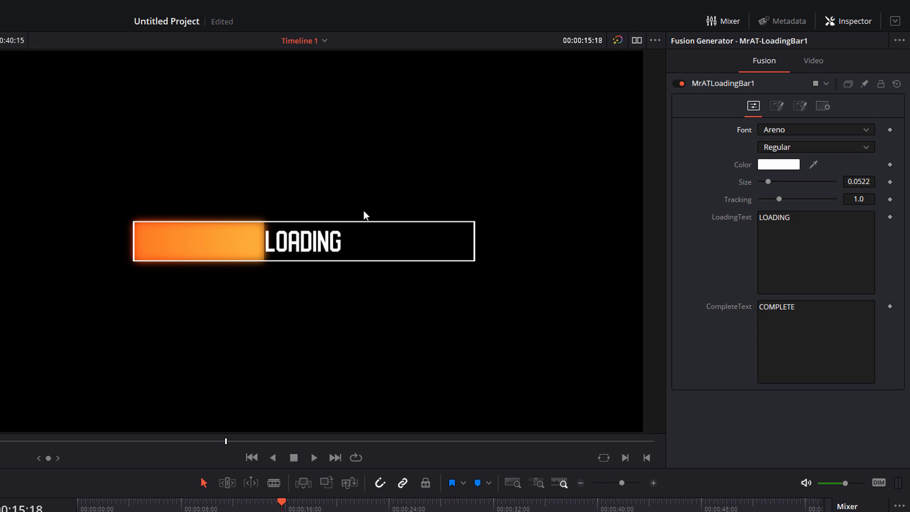
pyautogui.click(779, 165)
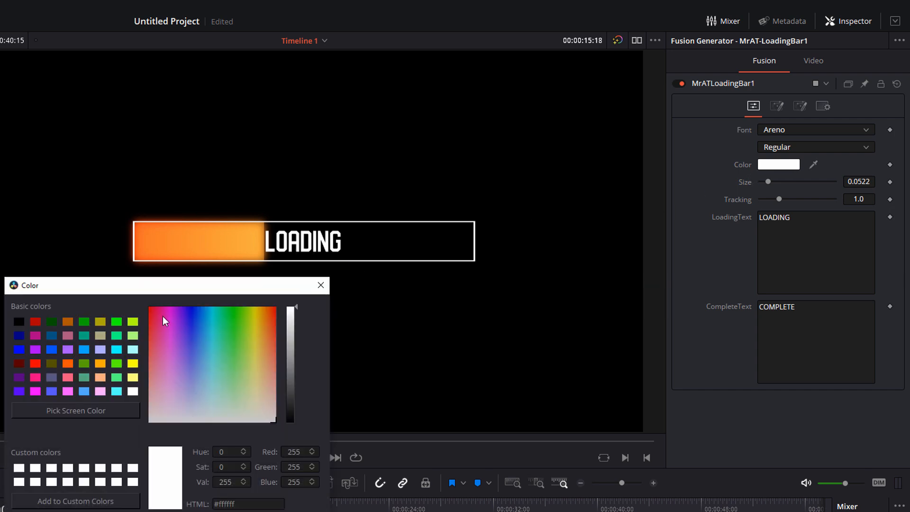
pyautogui.click(196, 313)
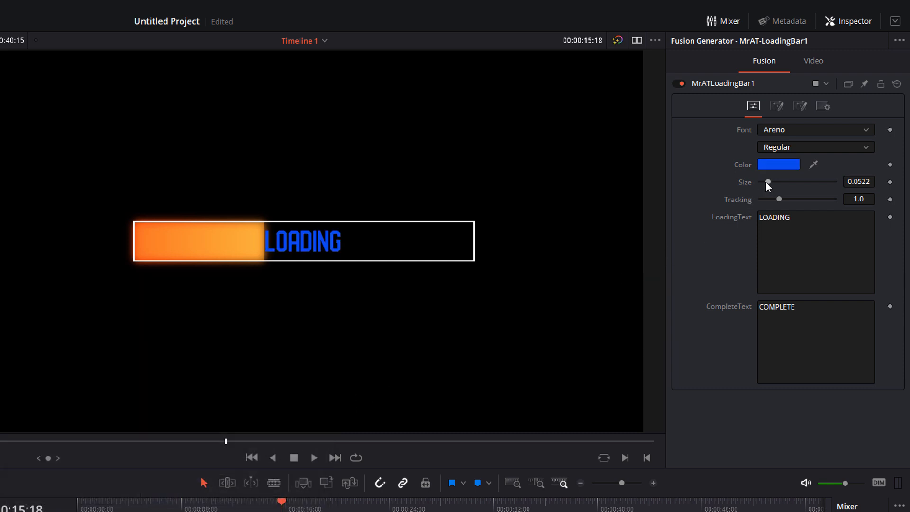
pyautogui.moveTo(779, 199); pyautogui.dragTo(788, 198)
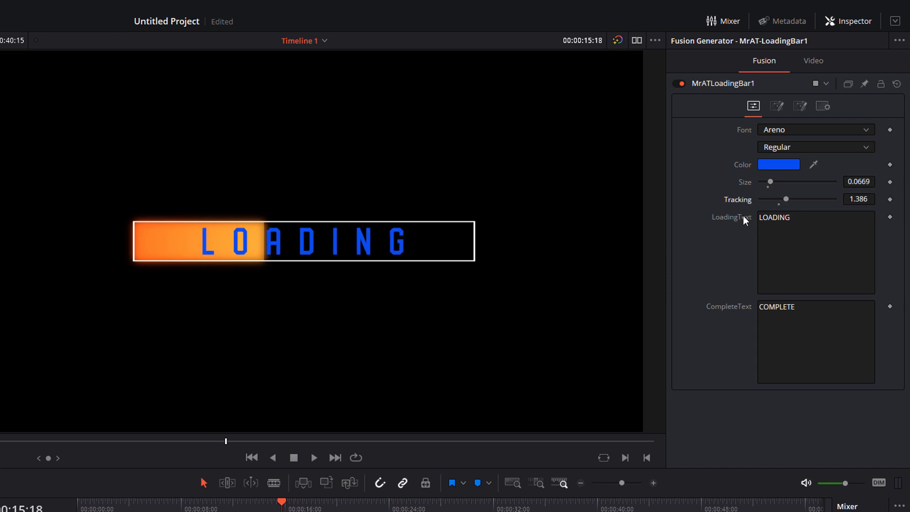
pyautogui.moveTo(697, 220)
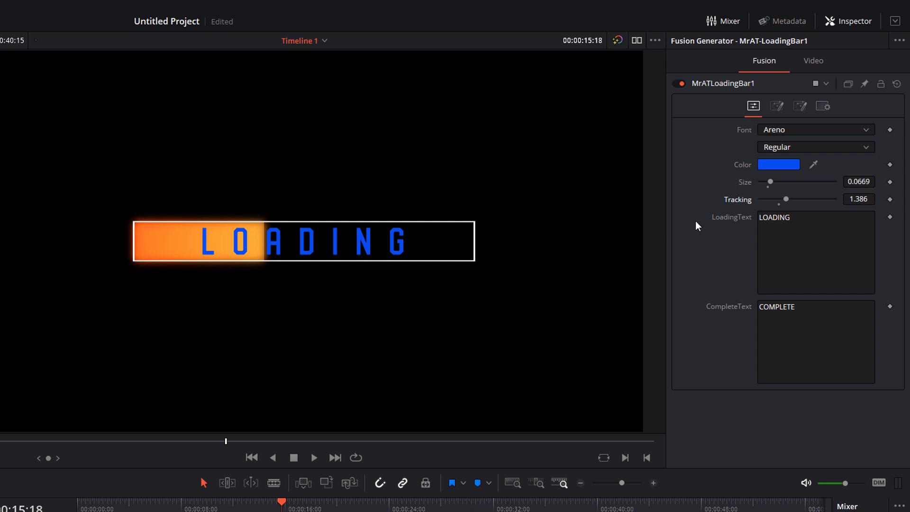
pyautogui.moveTo(572, 256)
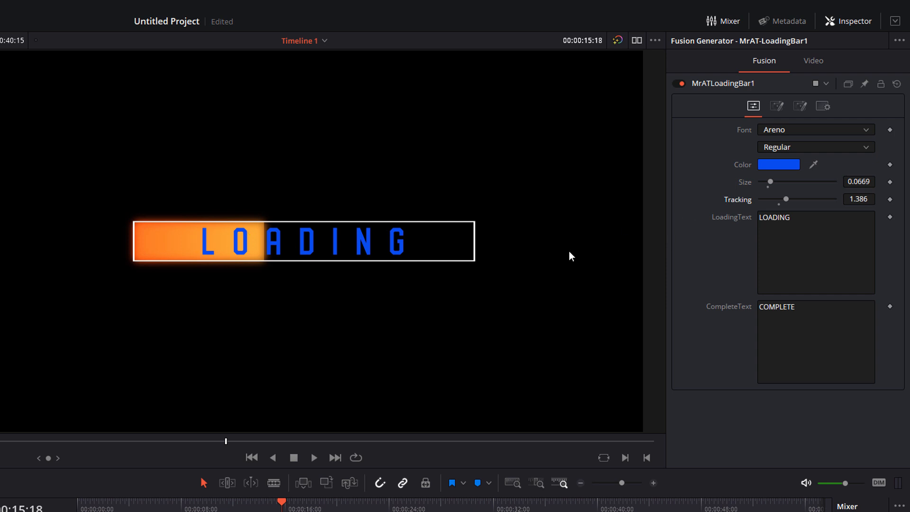
pyautogui.moveTo(339, 248)
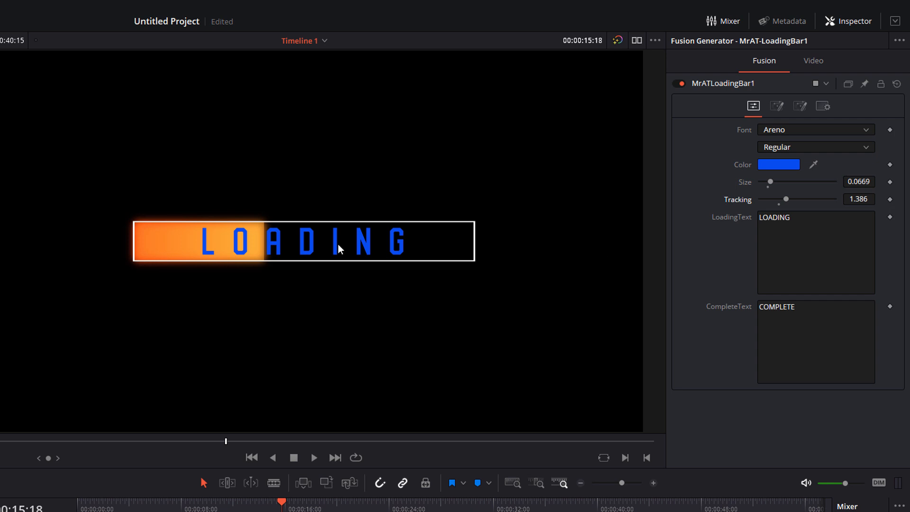
pyautogui.moveTo(715, 261)
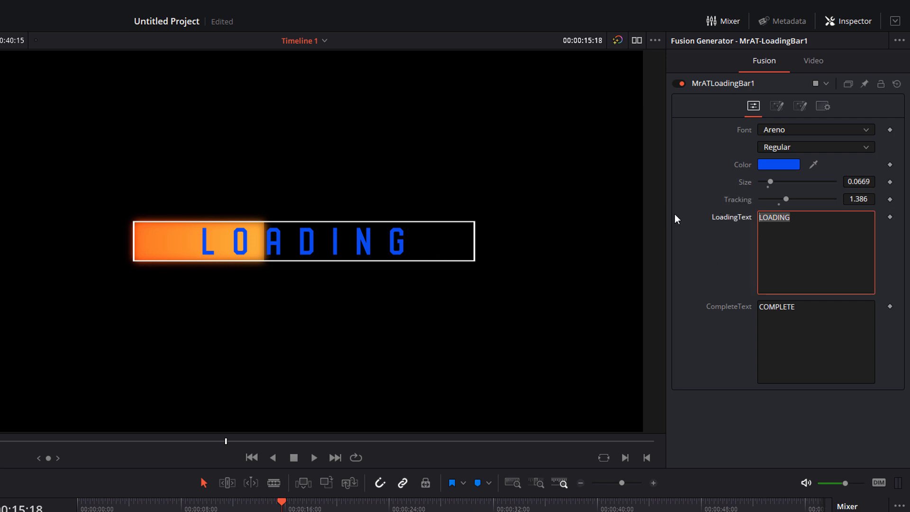
# Replace the loading text with PROGRESS and the completion text with DONE!
pyautogui.write('WAITI')
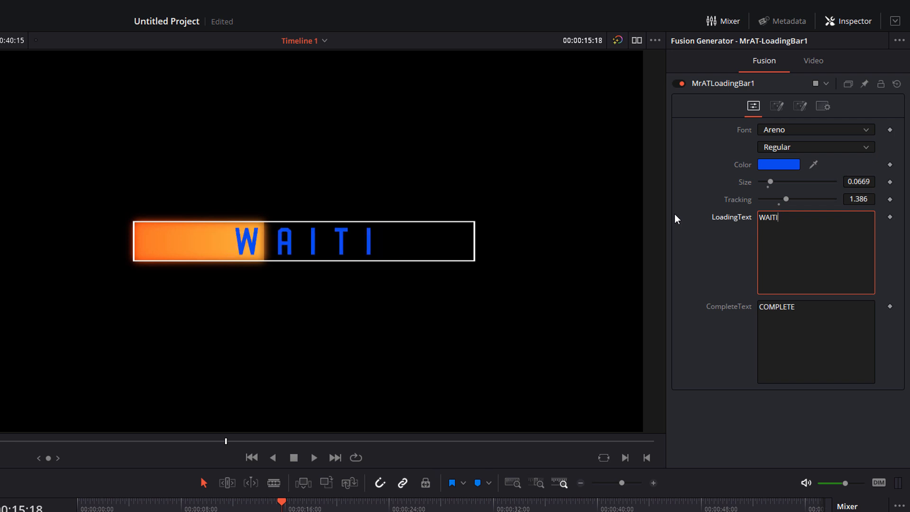
pyautogui.write('PROGRESS')
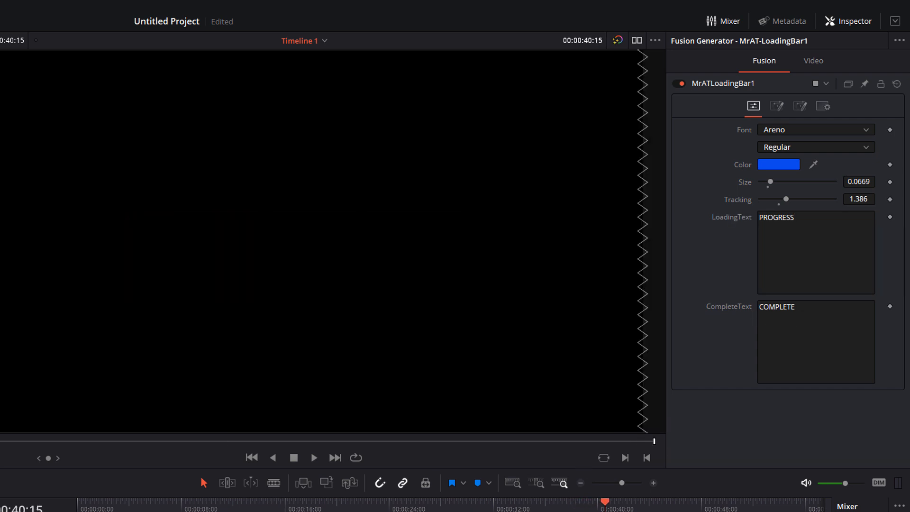
pyautogui.click(815, 341)
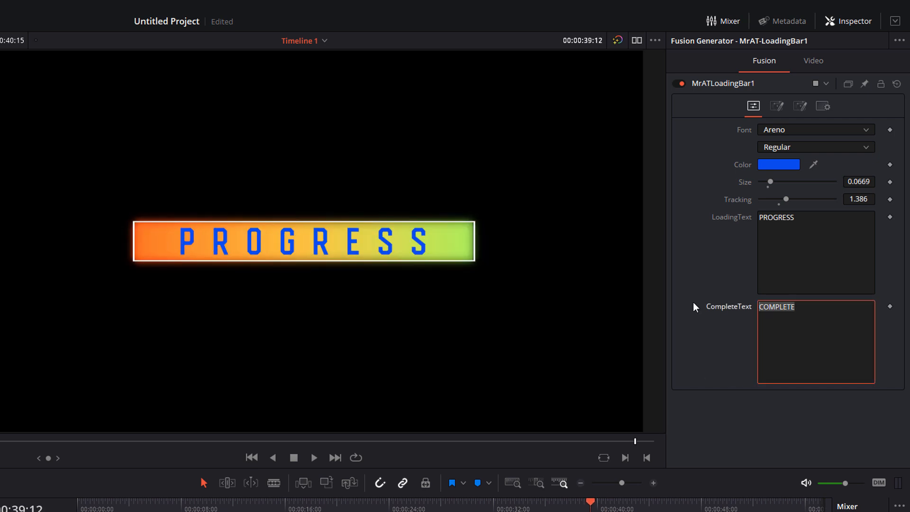
pyautogui.write('DONE!')
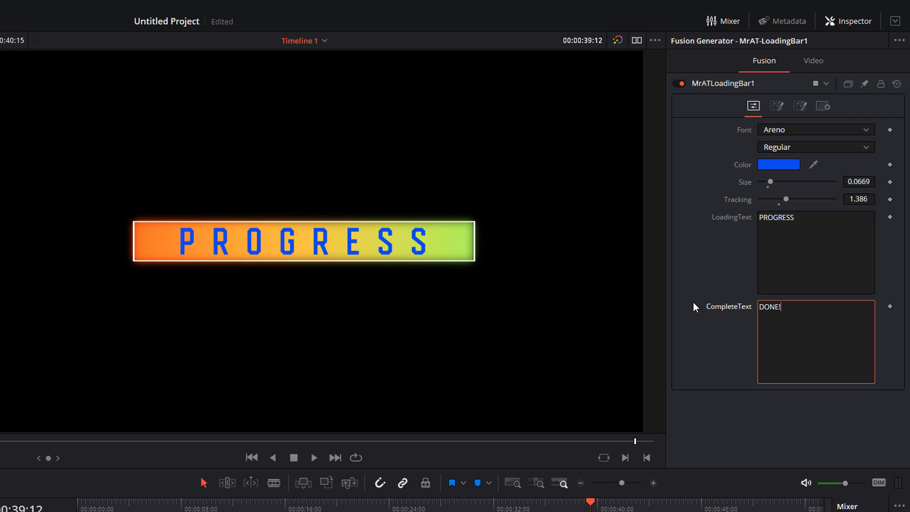
pyautogui.moveTo(688, 147)
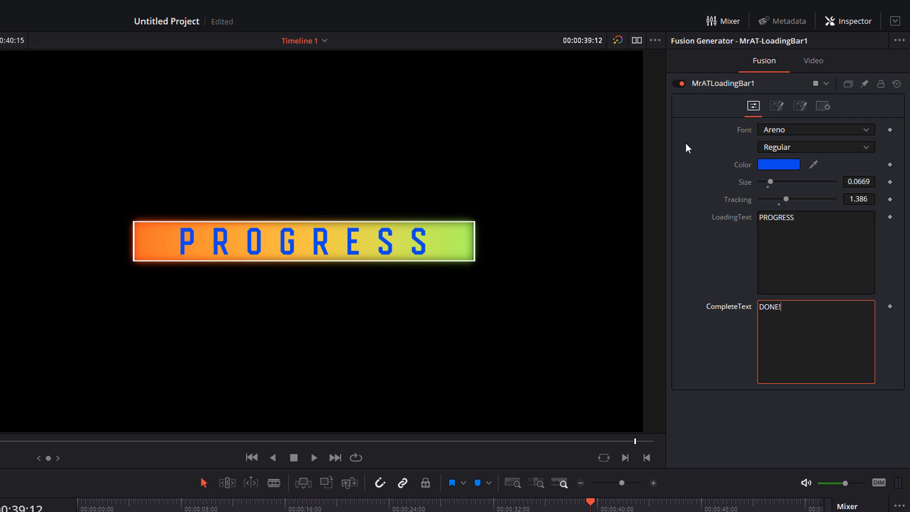
pyautogui.click(776, 106)
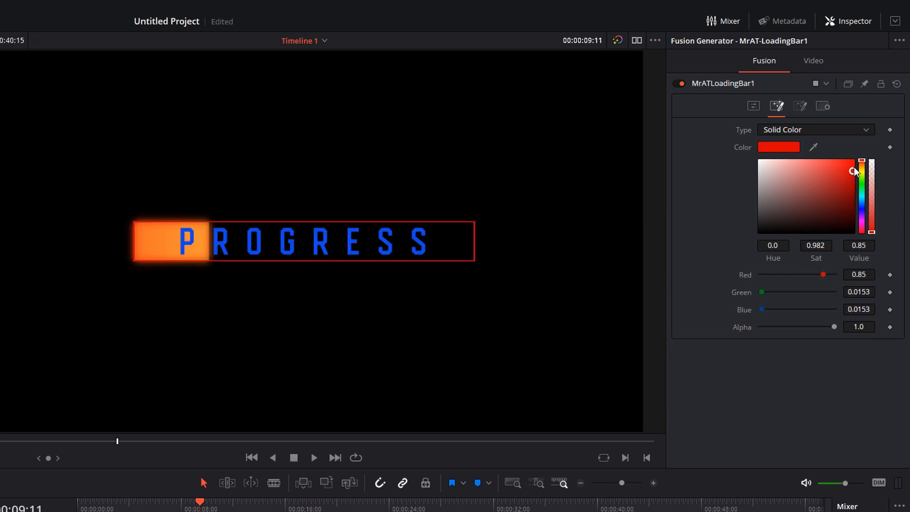
# Set the bar colour to solid pure red (0.921, 0, 0)
pyautogui.moveTo(859, 168); pyautogui.dragTo(824, 199)
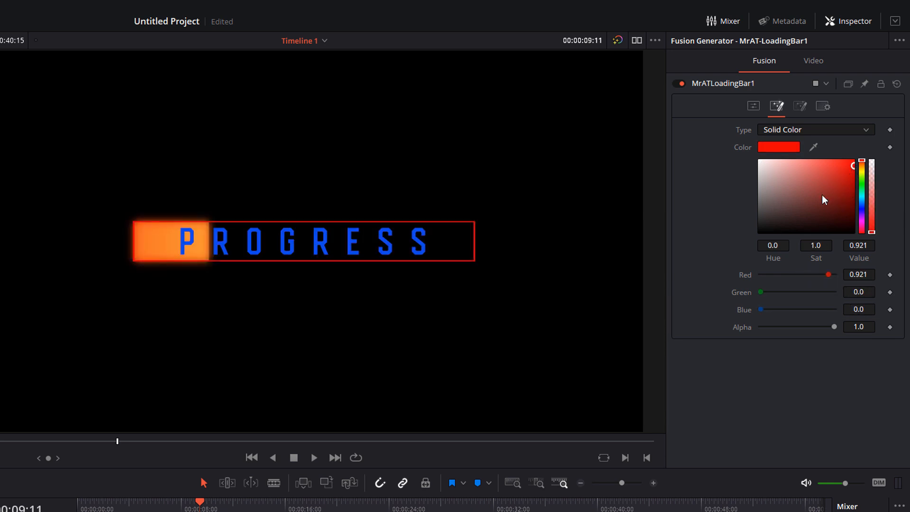
pyautogui.click(814, 129)
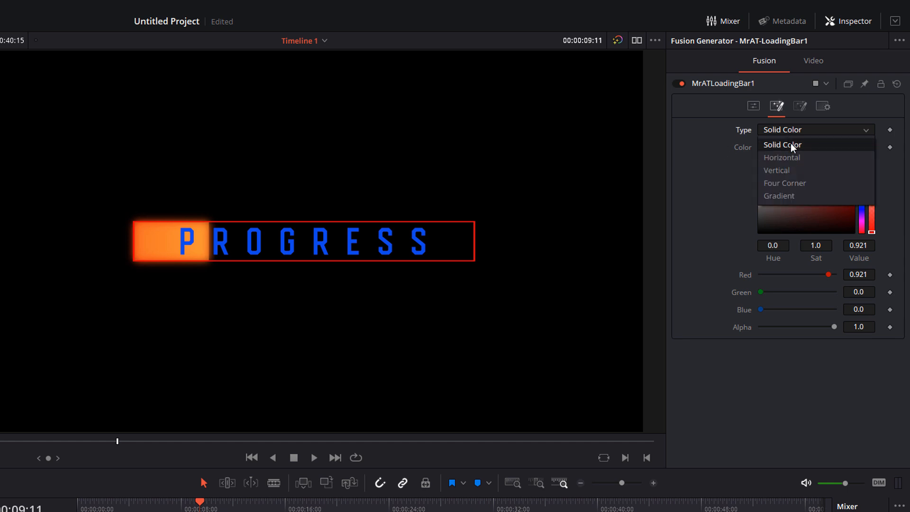
pyautogui.click(781, 157)
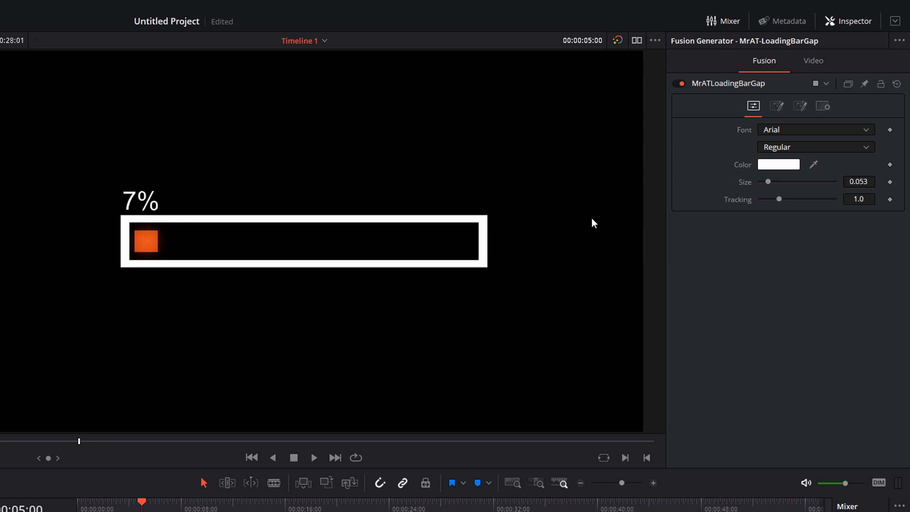
pyautogui.moveTo(798, 133)
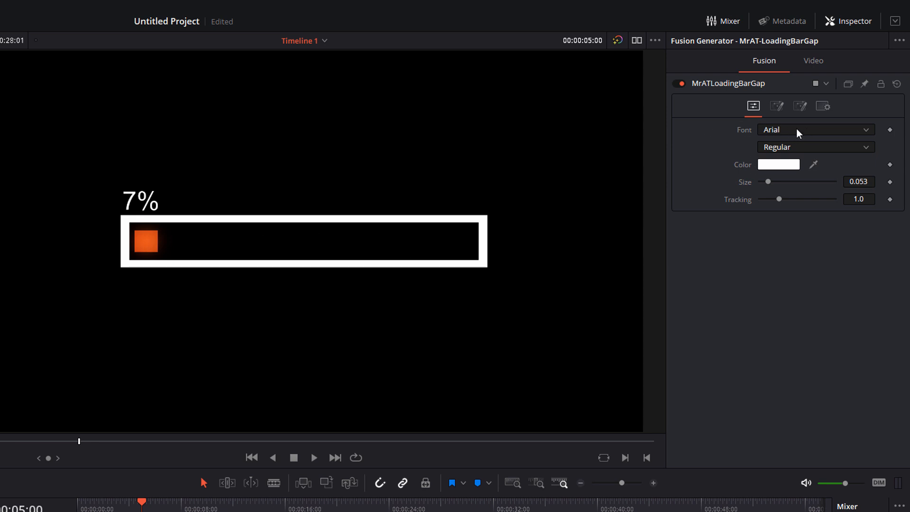
# Check the gap bar's colours, then list the MrAT-LoadingBarBubble Inspector setting pages
pyautogui.click(777, 106)
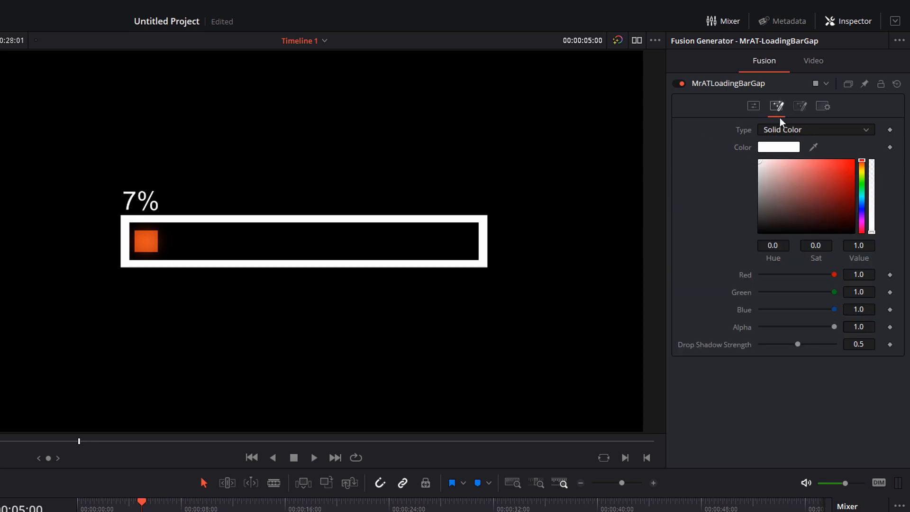
pyautogui.click(799, 106)
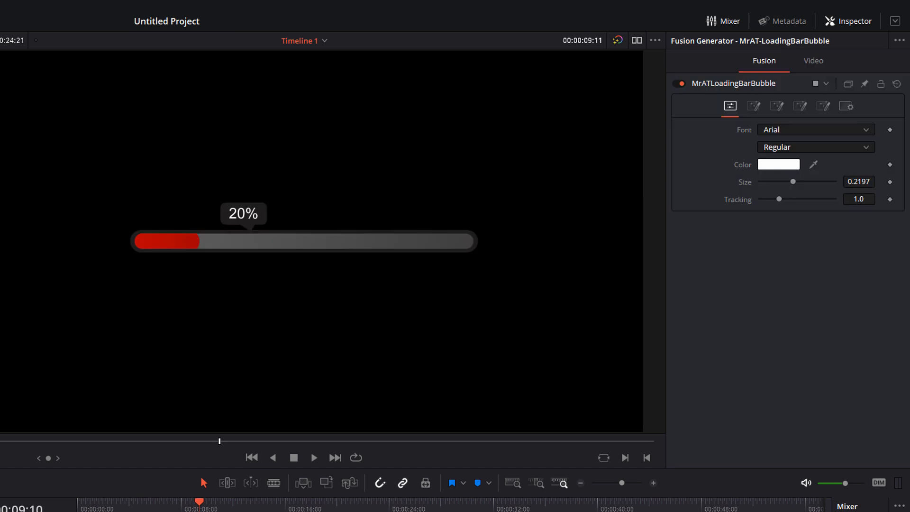
pyautogui.moveTo(702, 173)
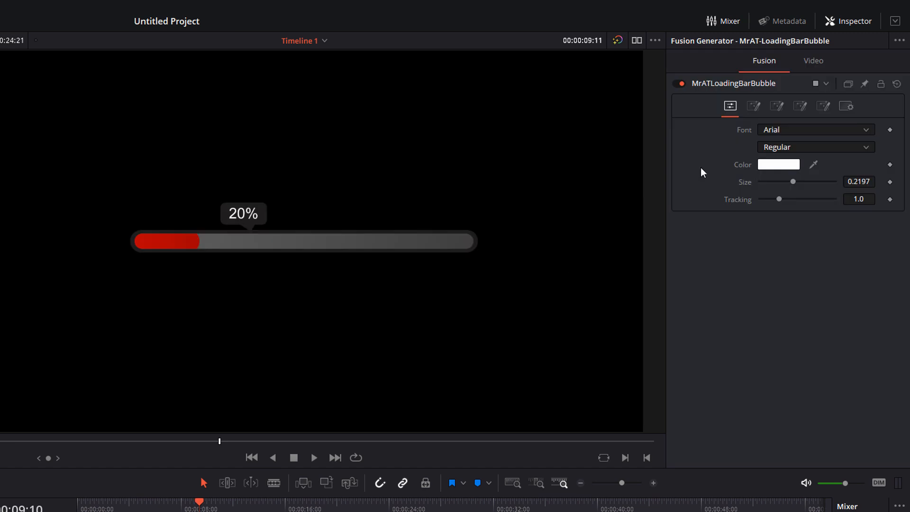
pyautogui.click(729, 105)
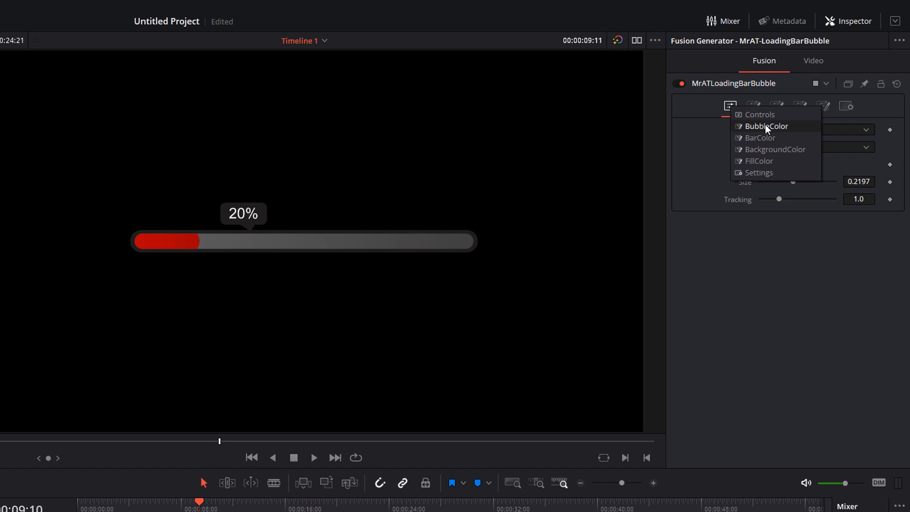
pyautogui.moveTo(779, 150)
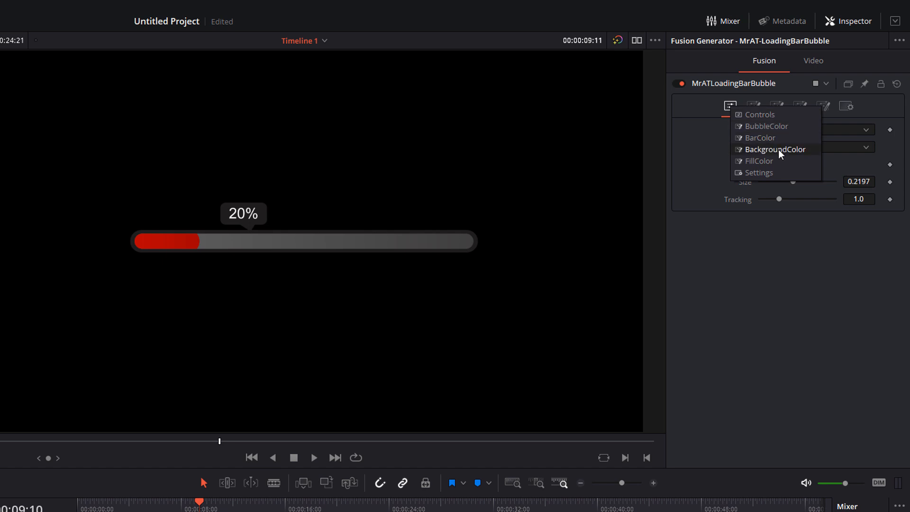
pyautogui.moveTo(771, 164)
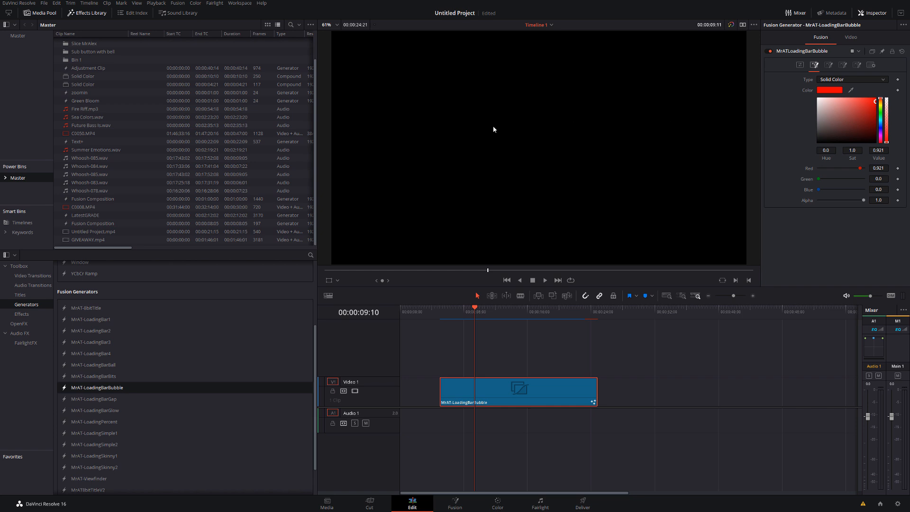
# Move the playhead to 00:00:12:14 to show the red 37% bubble bar
pyautogui.click(499, 307)
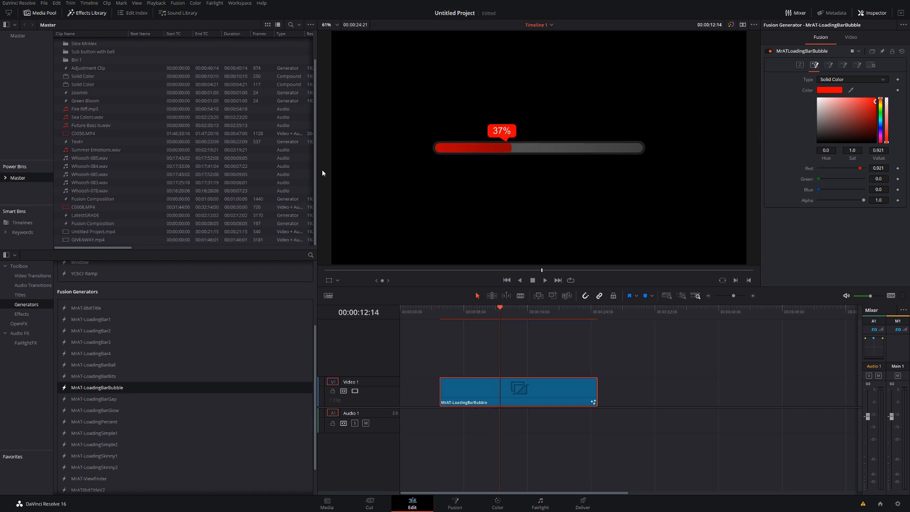